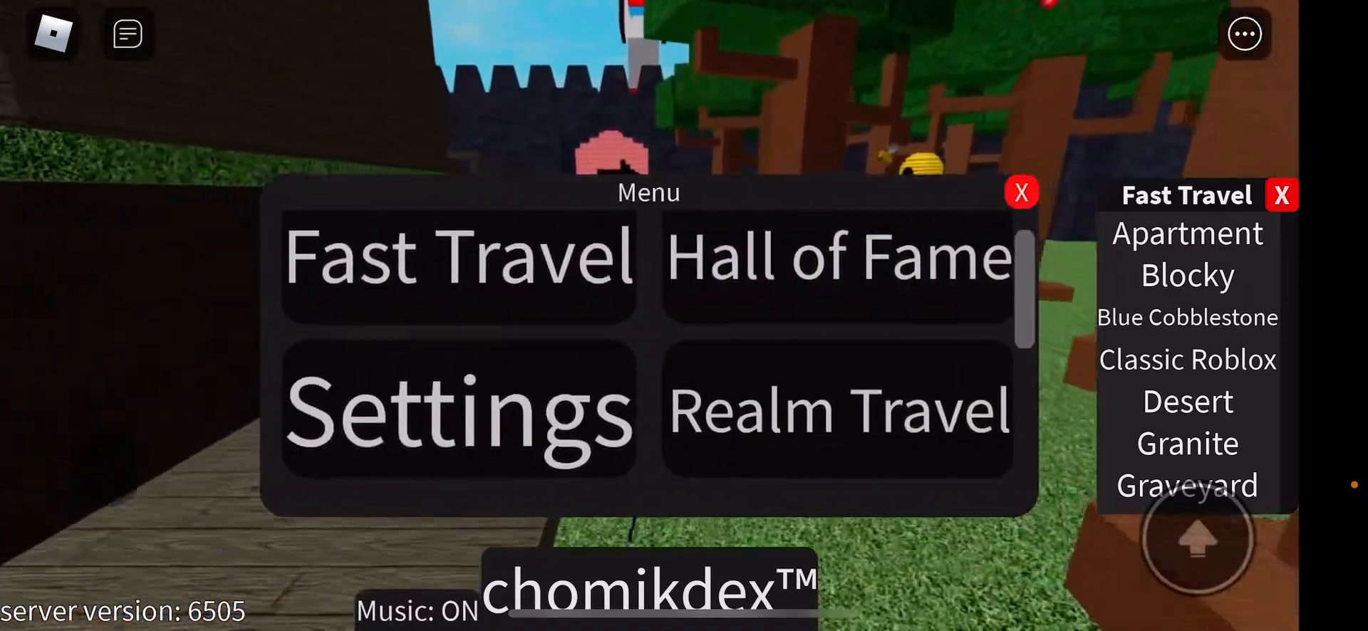
- Use Realm Travel from the Menu to move to the blue realm
{"action": "left_click", "coordinate": [838, 410]}
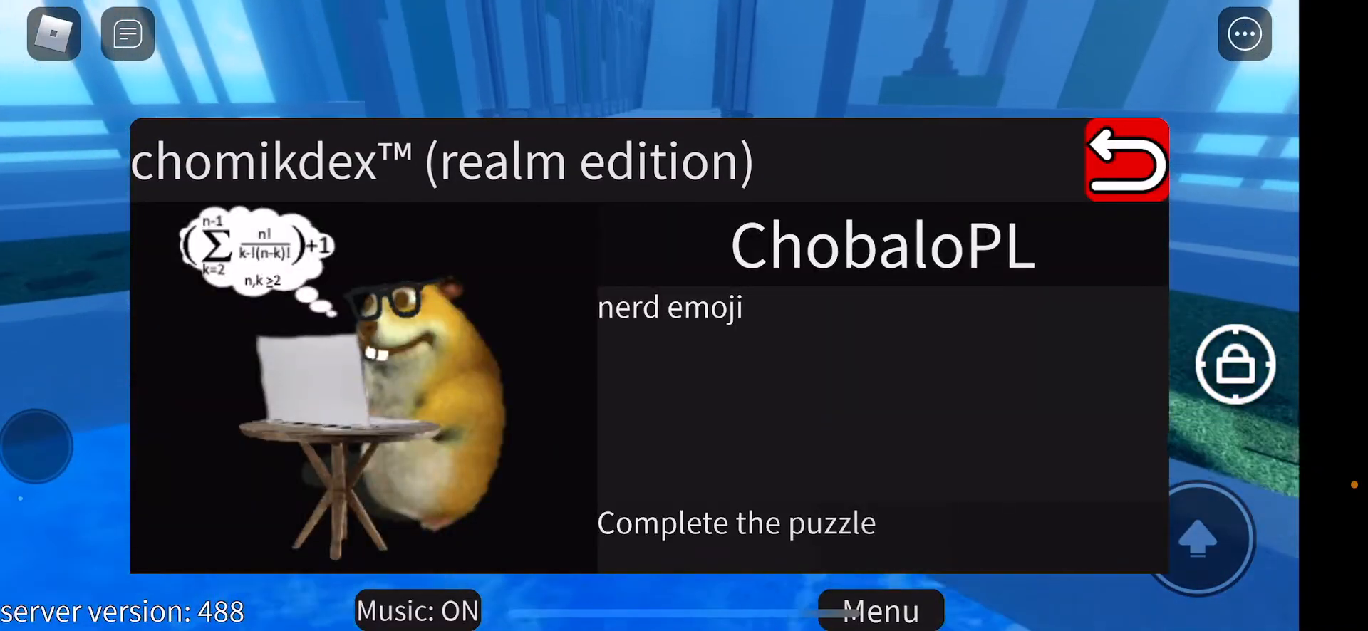
- Go back from the ChobaloPL card to the realm chomikdex grid
{"action": "left_click", "coordinate": [1127, 161]}
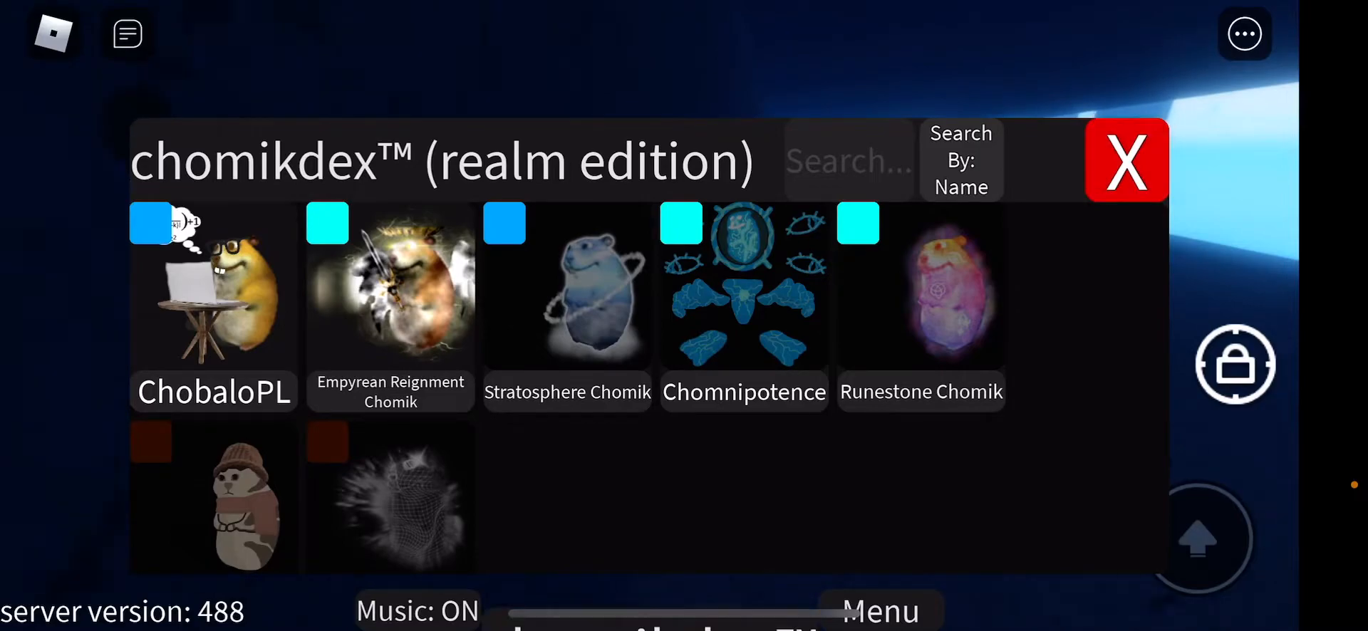
- Close the chomikdex window to stand on the dark ledge in the realm
{"action": "left_click", "coordinate": [1126, 160]}
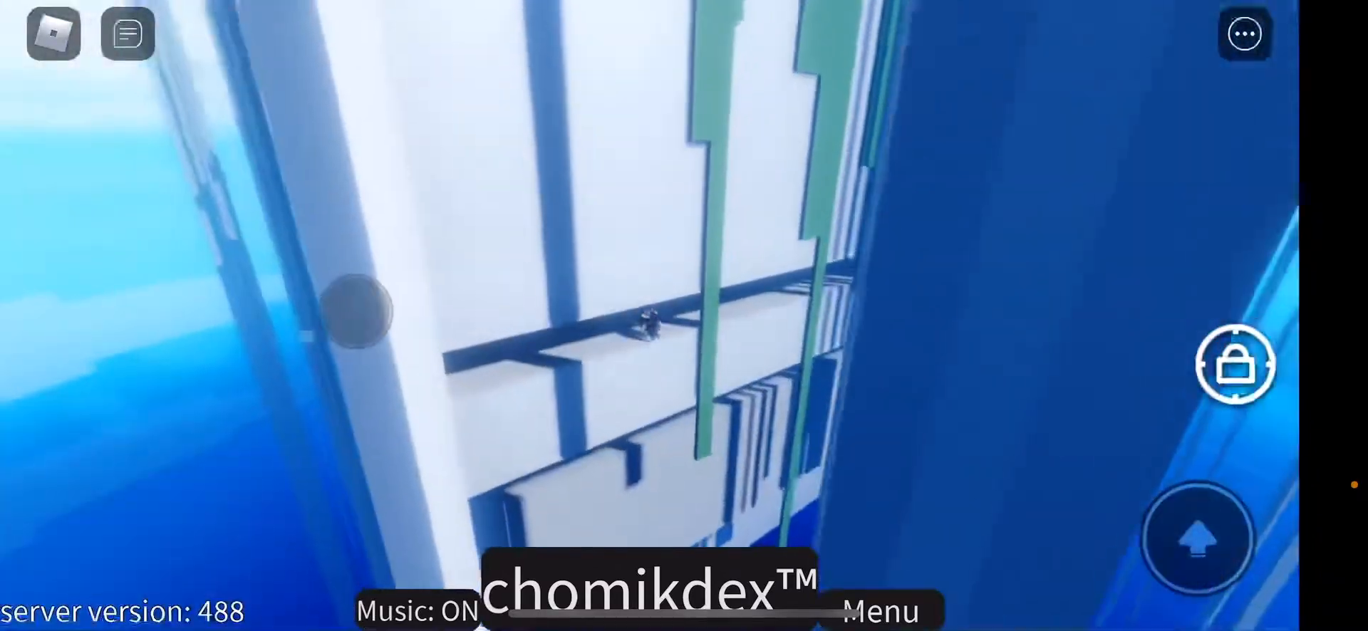
- Walk the character forward through the blue realm with the joystick
{"action": "left_click_drag", "start_coordinate": [358, 314], "coordinate": [393, 384]}
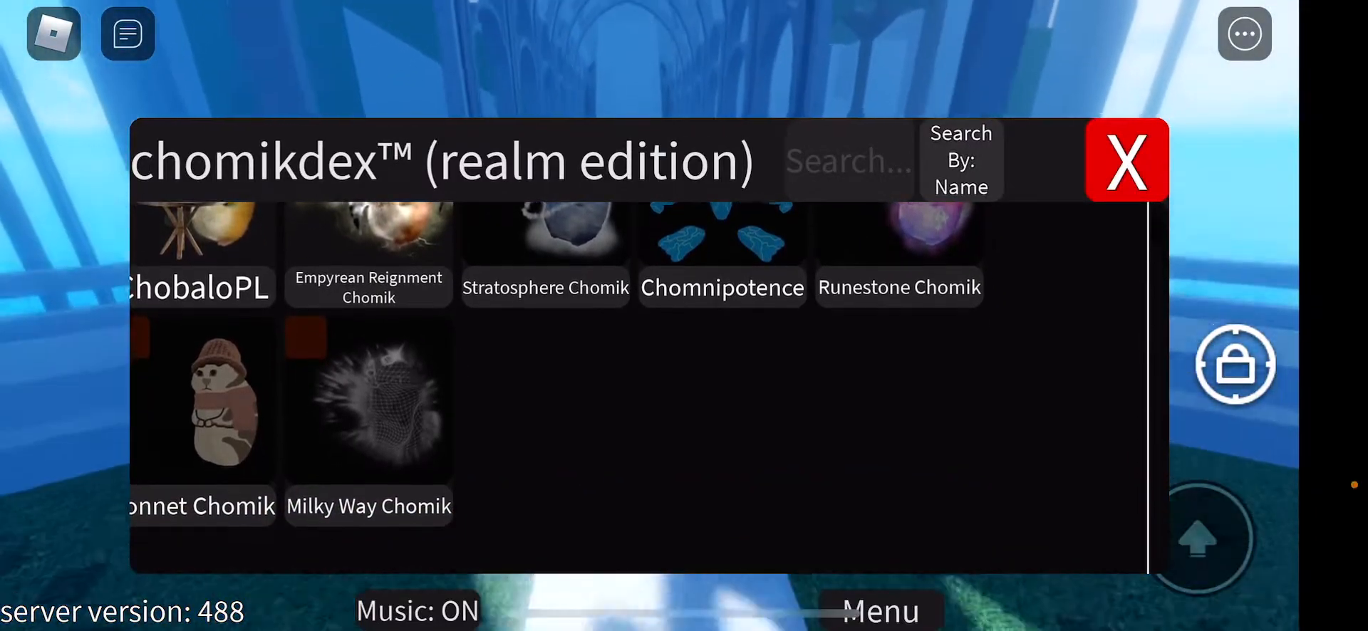
- Close the chomikdex showing Bonnet and Milky Way Chomik to resume play
{"action": "left_click", "coordinate": [1126, 161]}
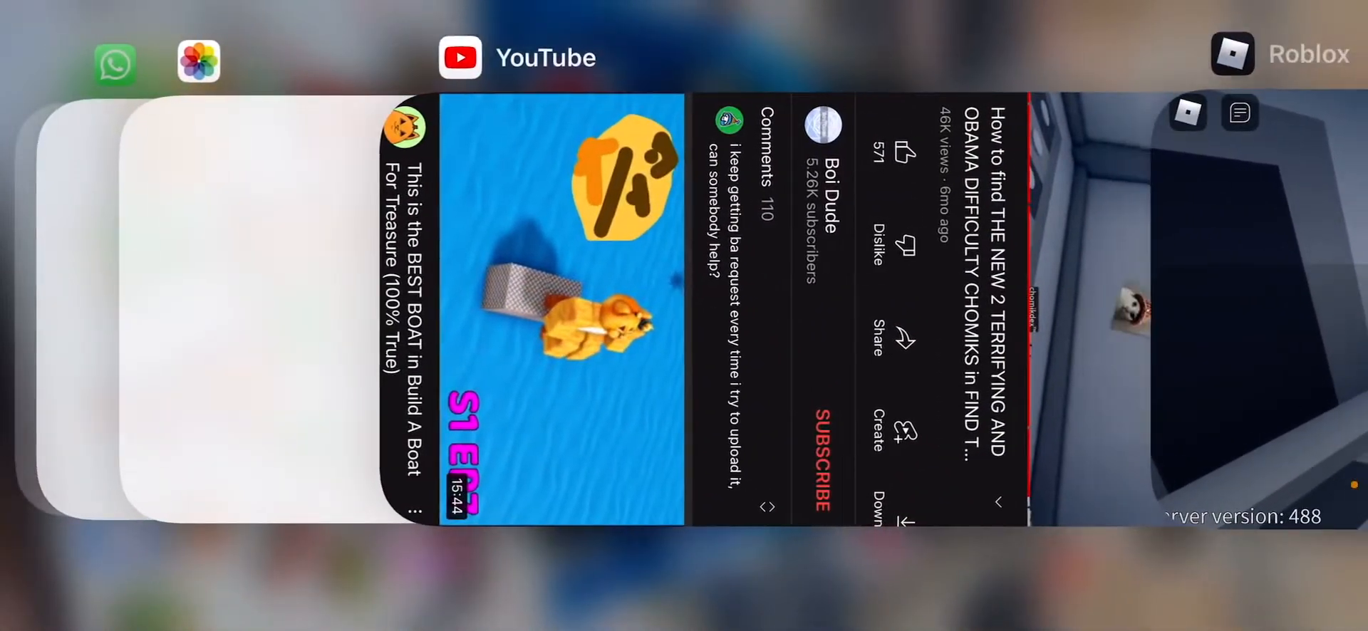
- Swipe past the YouTube guide card and reopen Roblox in the grey puzzle room
{"action": "left_click", "coordinate": [922, 305]}
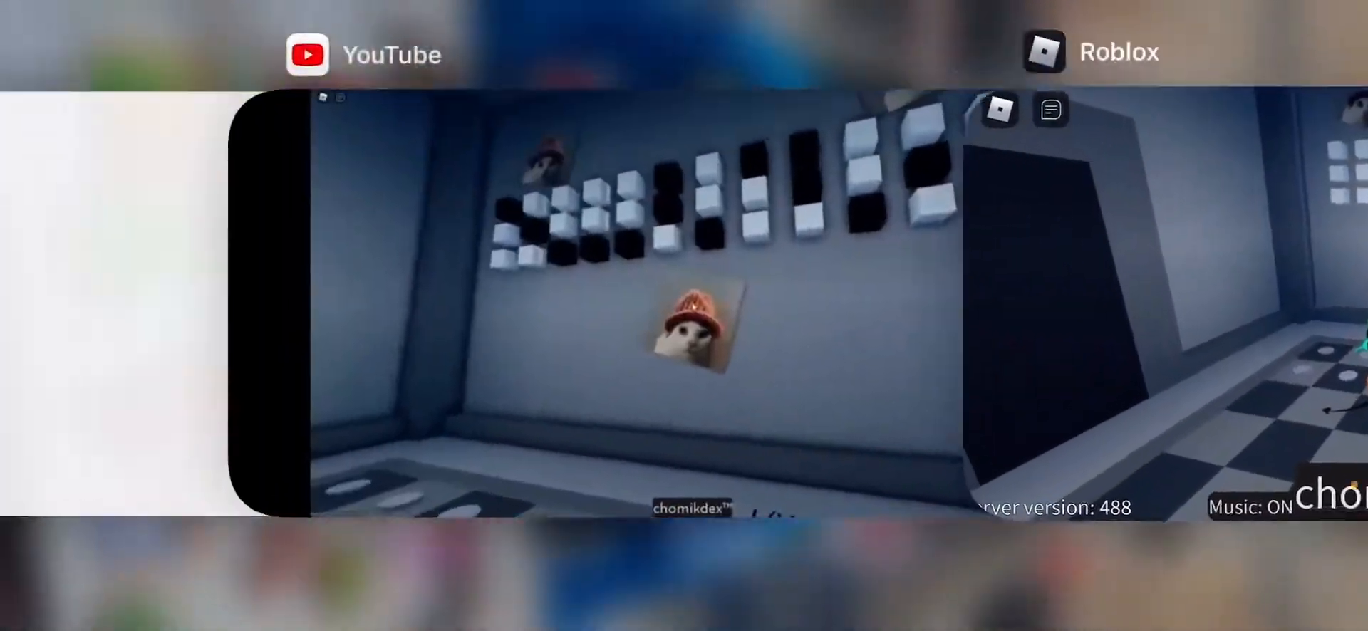
{"action": "scroll", "scroll_direction": "right", "scroll_amount": 3}
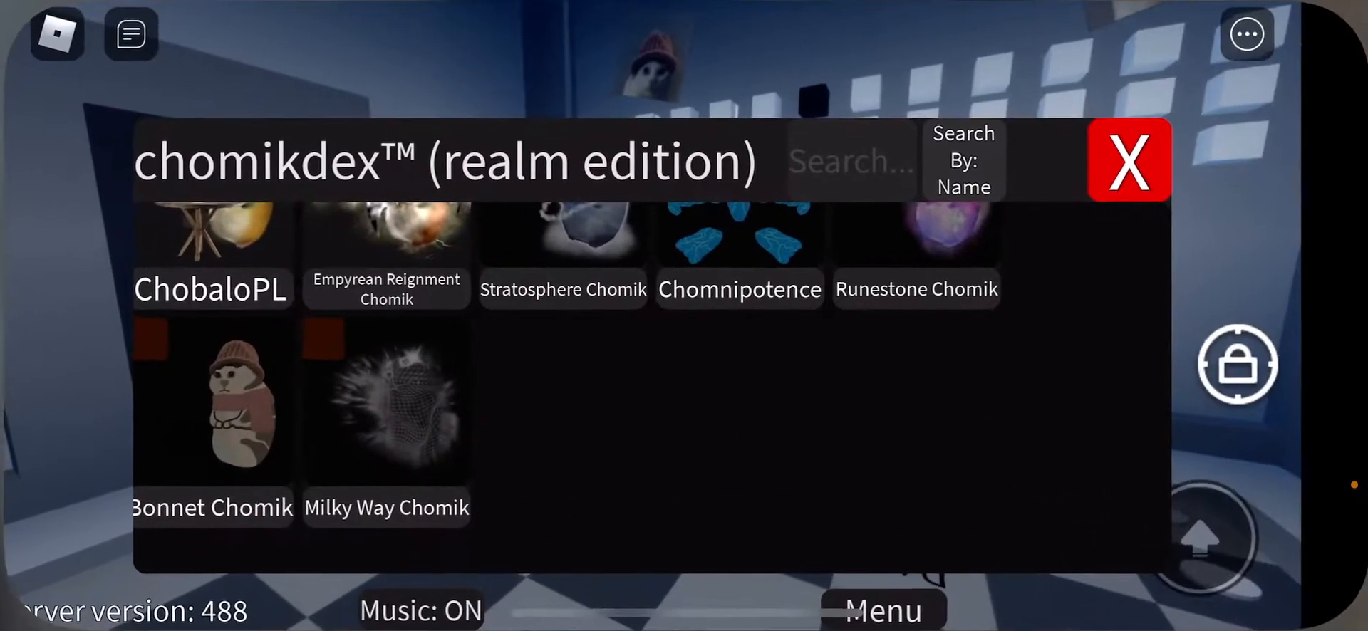
- Close the chomikdex to return to the checkered puzzle room under the chomik picture
{"action": "left_click", "coordinate": [1129, 159]}
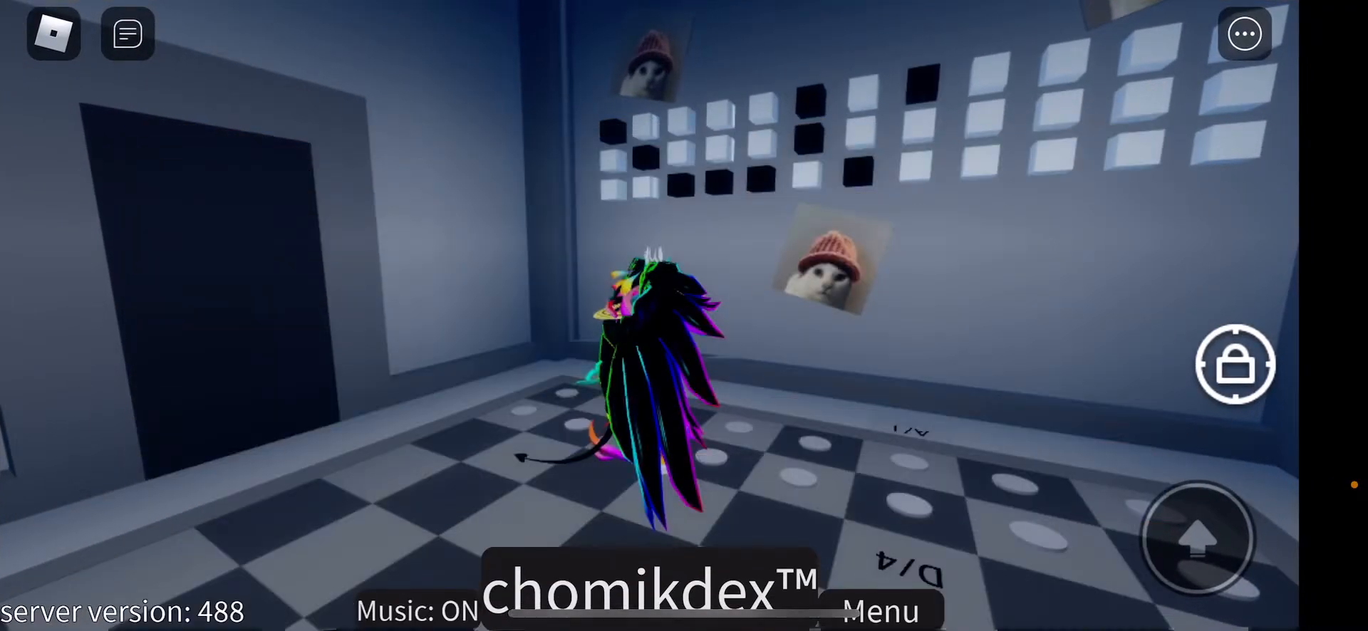